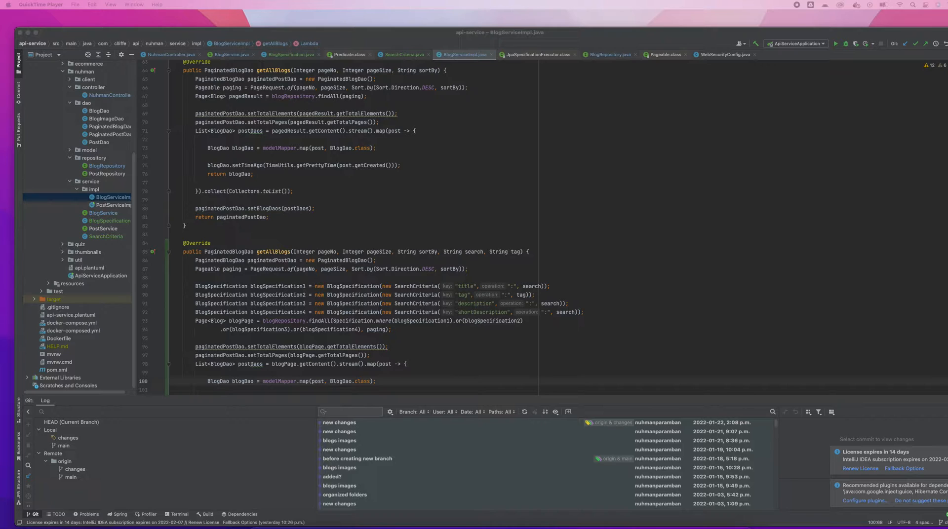
# Clear the body of the search-and-tag getAllBlogs overload, leaving only return null
pyautogui.scroll(-3)
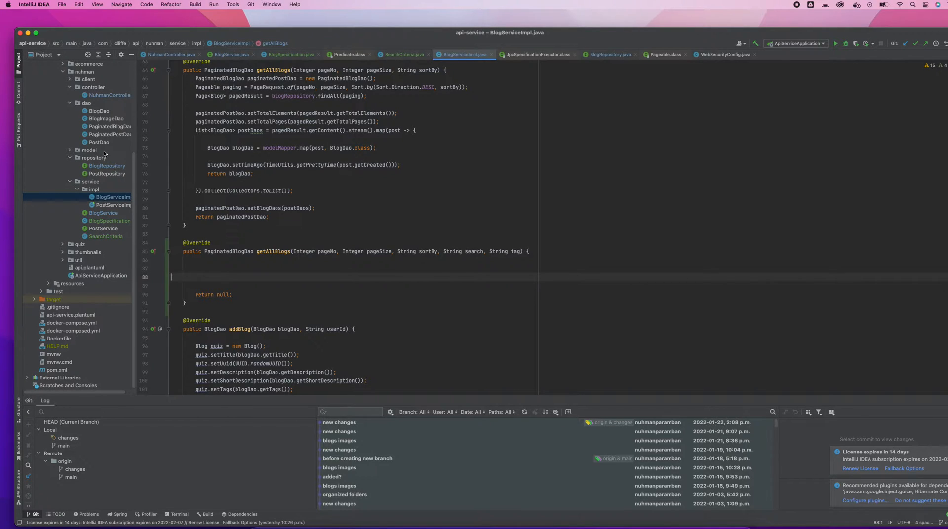
pyautogui.moveTo(110, 183)
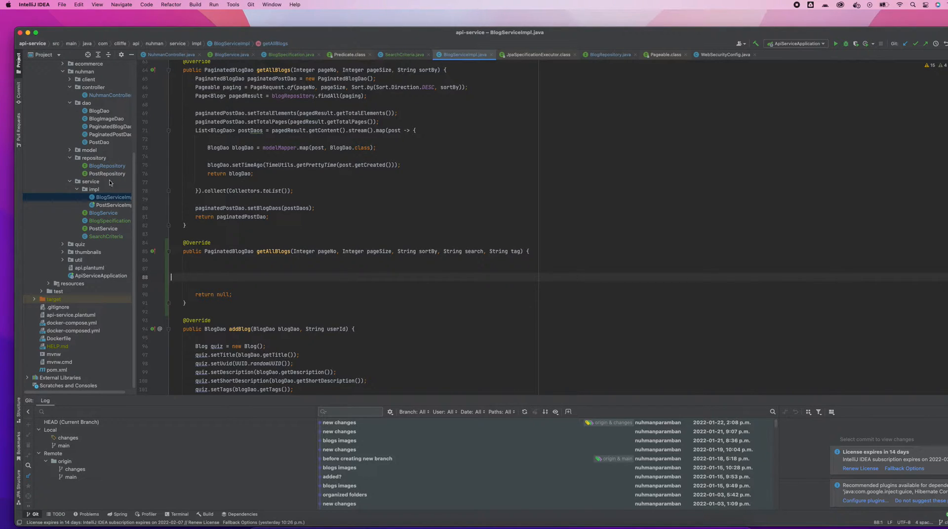
pyautogui.moveTo(95, 158)
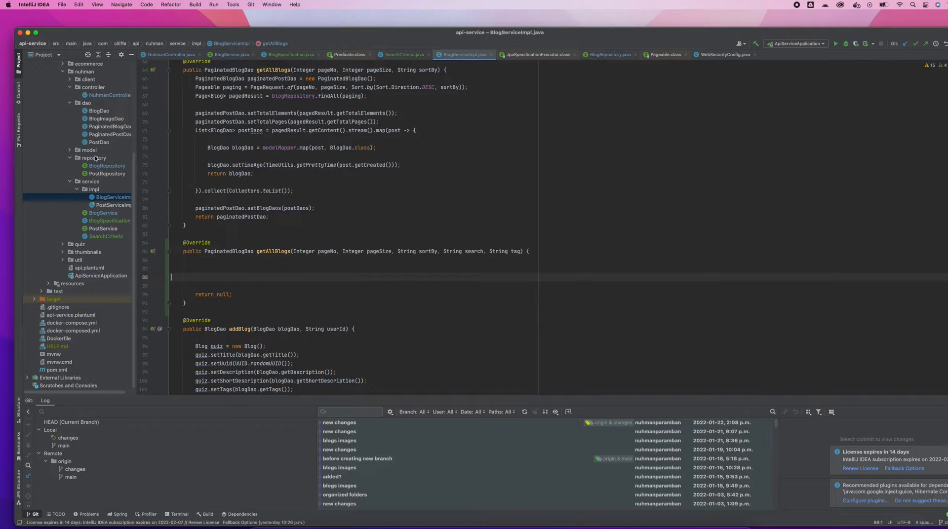
pyautogui.moveTo(109, 222)
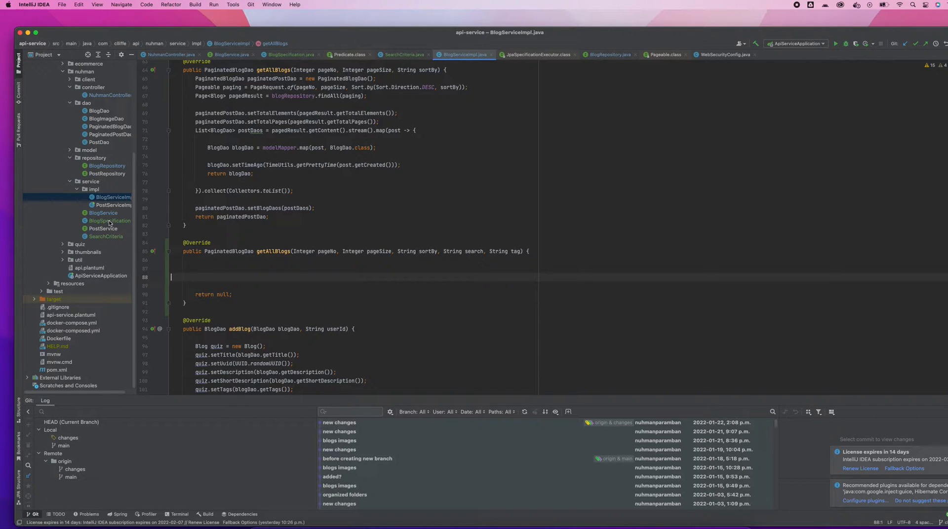
# Bring up BlogSpecification.java from the Project tree
pyautogui.click(109, 222)
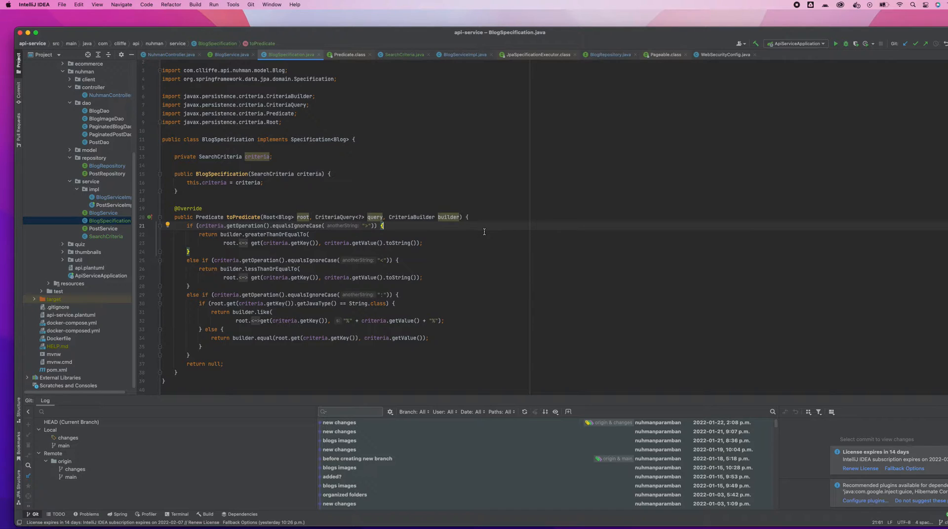
pyautogui.moveTo(484, 232)
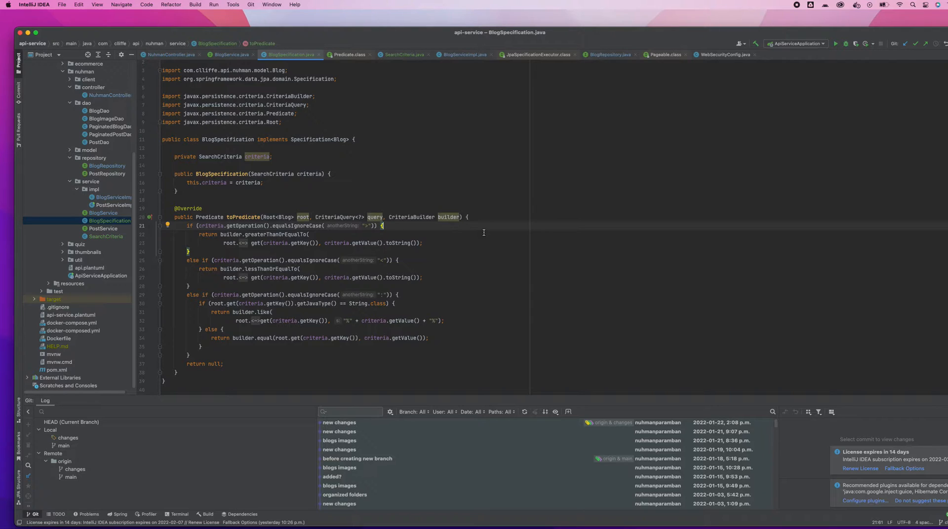
pyautogui.moveTo(487, 235)
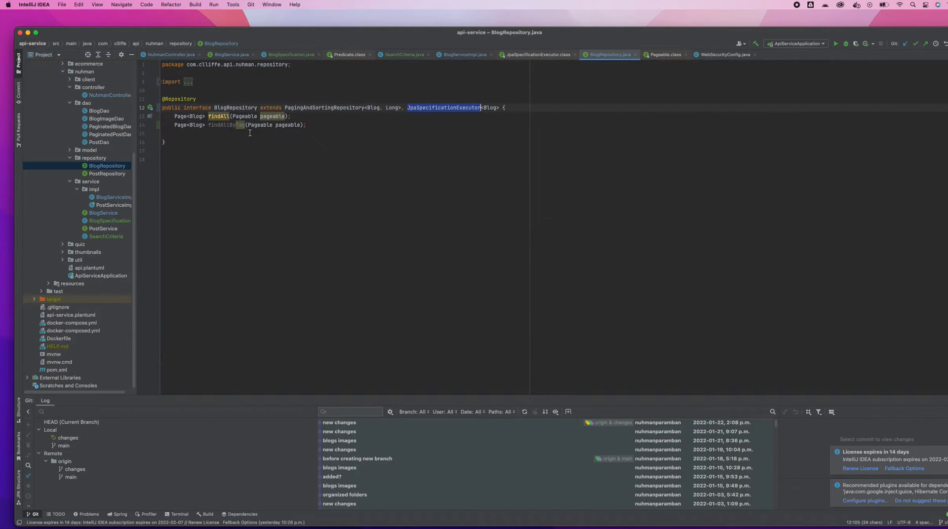
pyautogui.moveTo(291, 129)
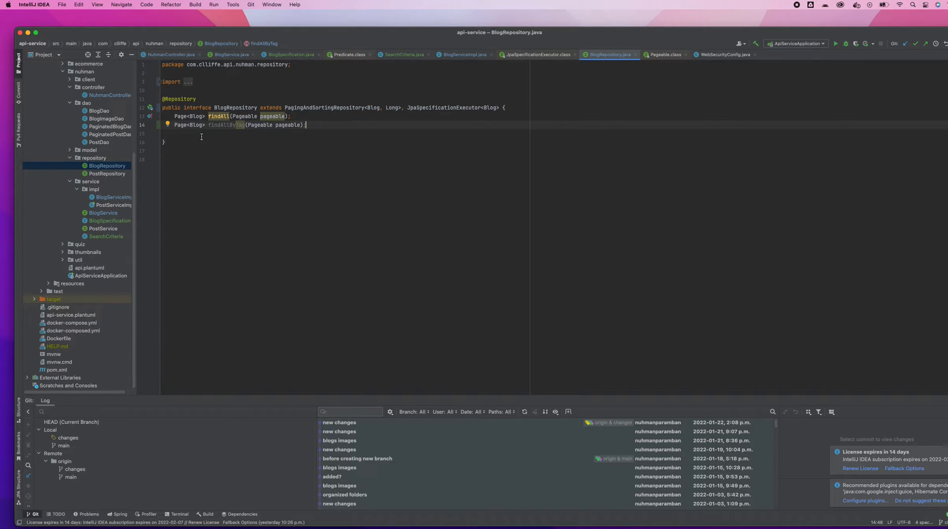
pyautogui.moveTo(177, 136)
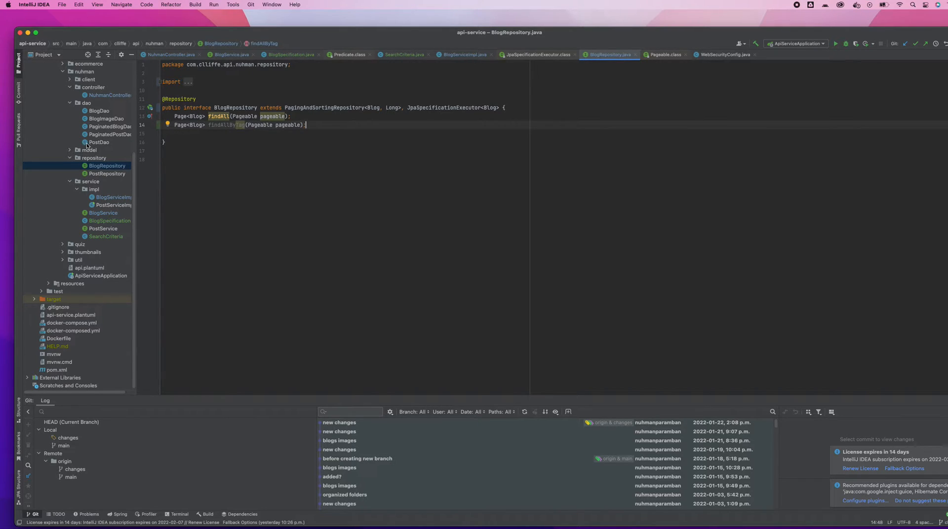
pyautogui.moveTo(109, 169)
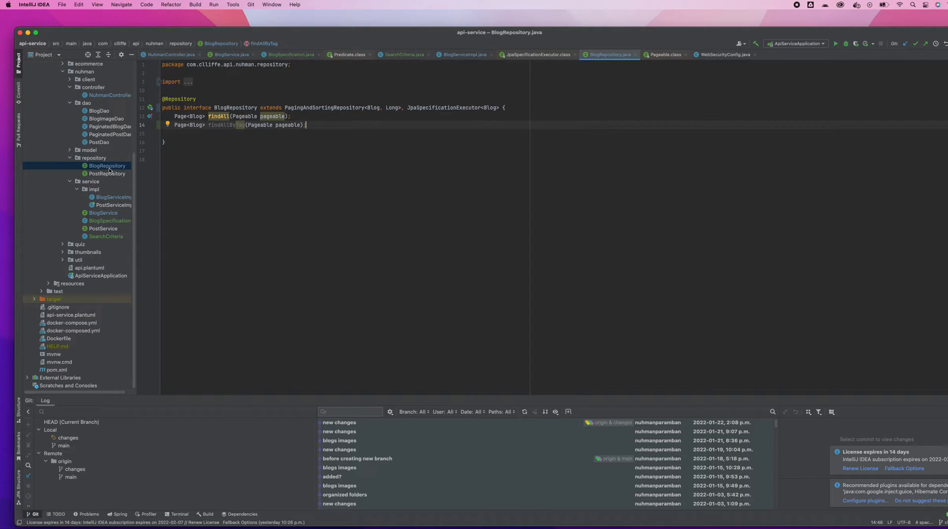
pyautogui.moveTo(110, 218)
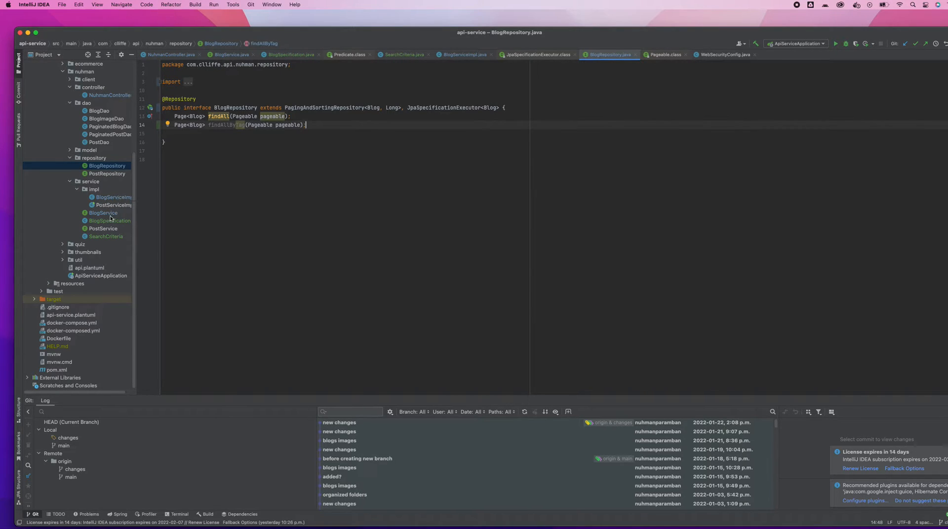
pyautogui.moveTo(106, 222)
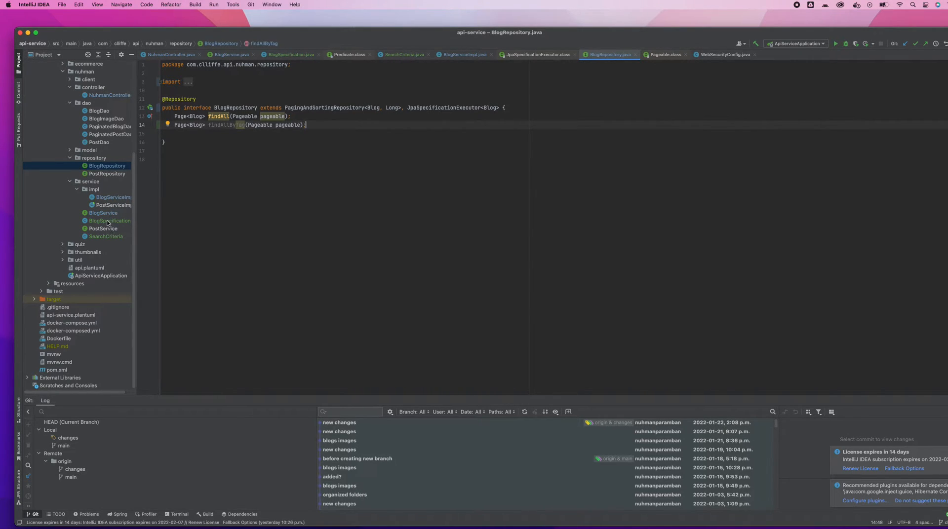
# Return to the BlogSpecification class with its toPredicate method
pyautogui.click(109, 221)
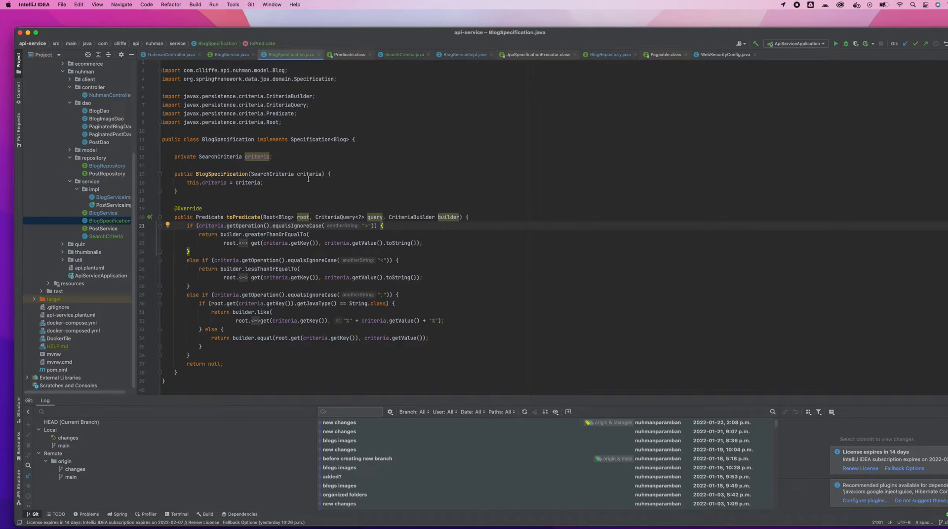
# Inspect the Blog type parameter and CriteriaQuery parameter type in toPredicate
pyautogui.doubleClick(312, 140)
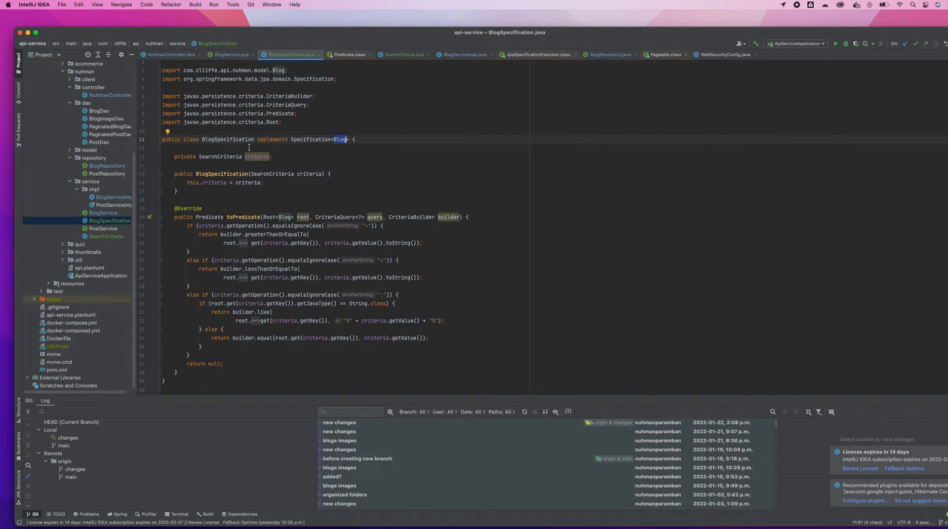
pyautogui.click(221, 157)
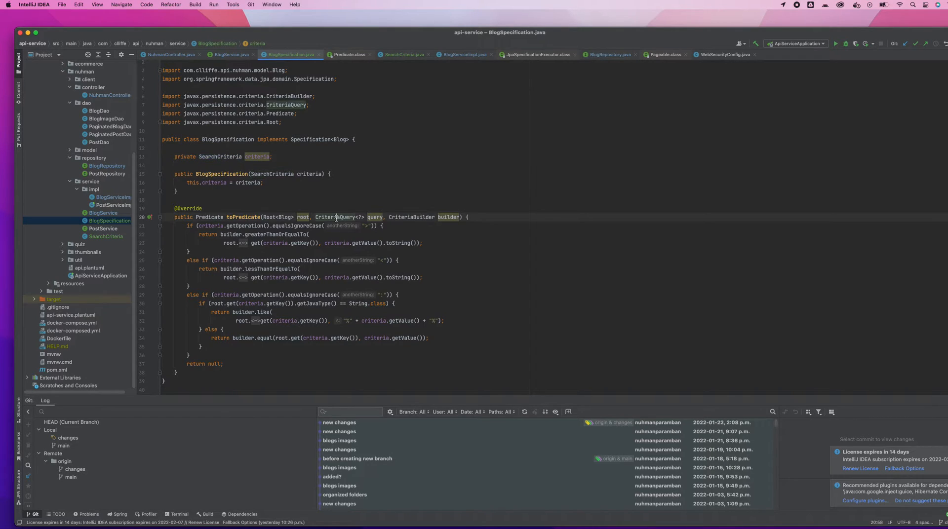
pyautogui.doubleClick(334, 218)
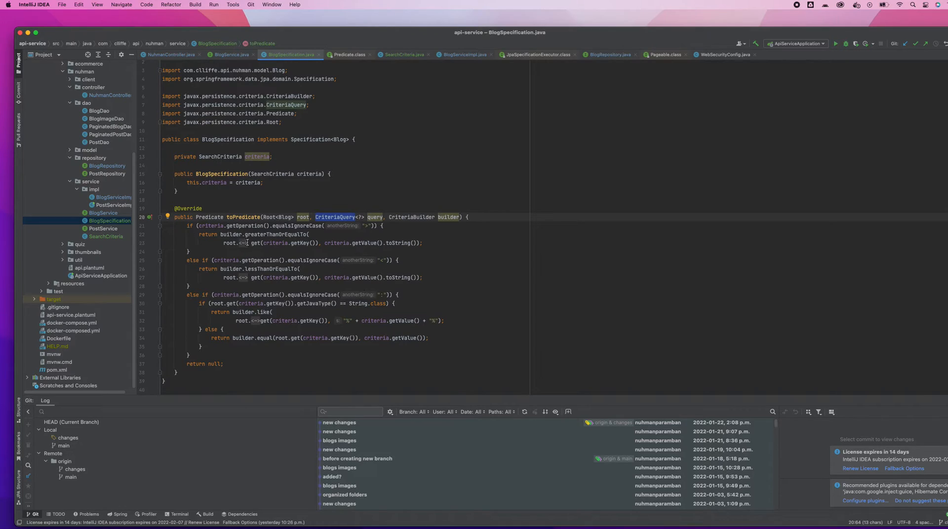
pyautogui.moveTo(206, 263)
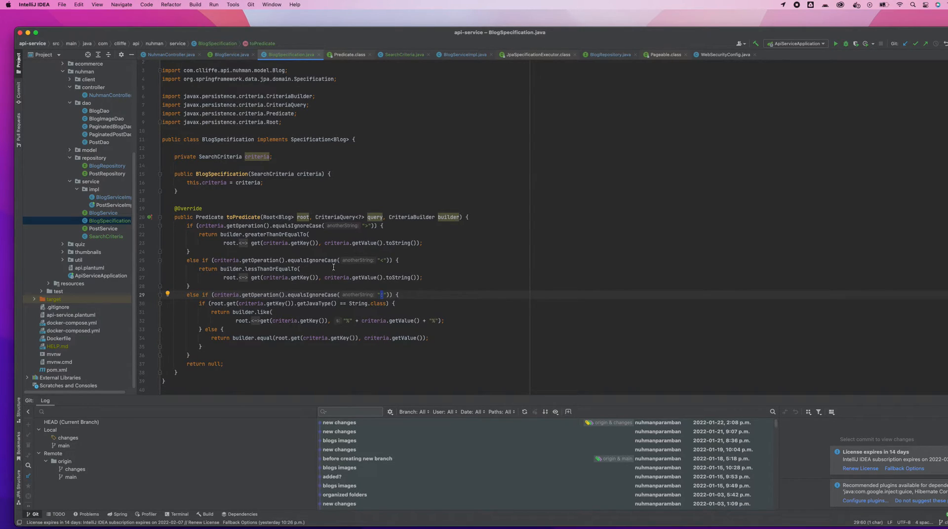
pyautogui.moveTo(420, 266)
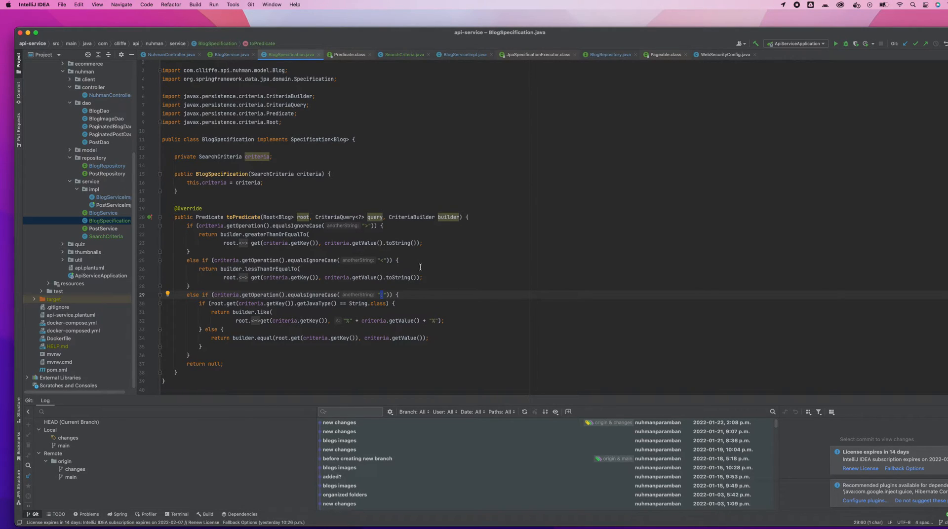
pyautogui.moveTo(218, 281)
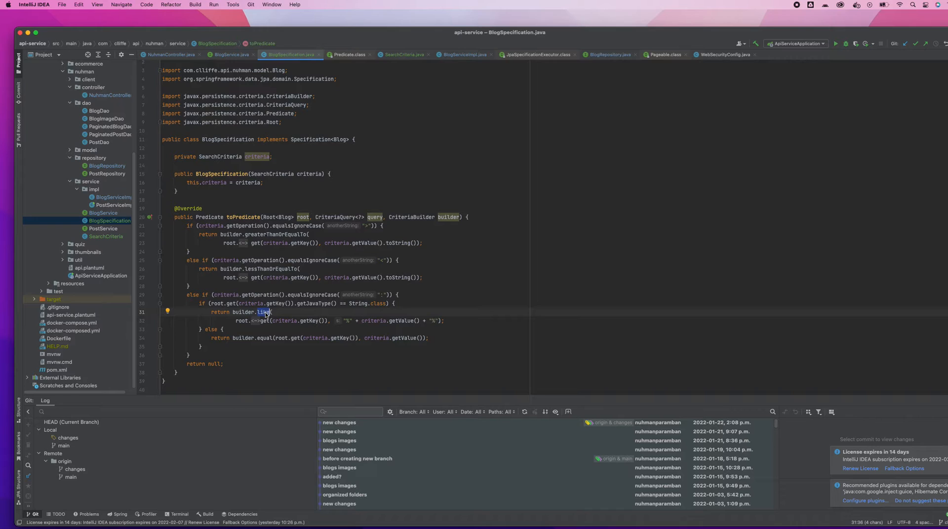
pyautogui.moveTo(264, 311)
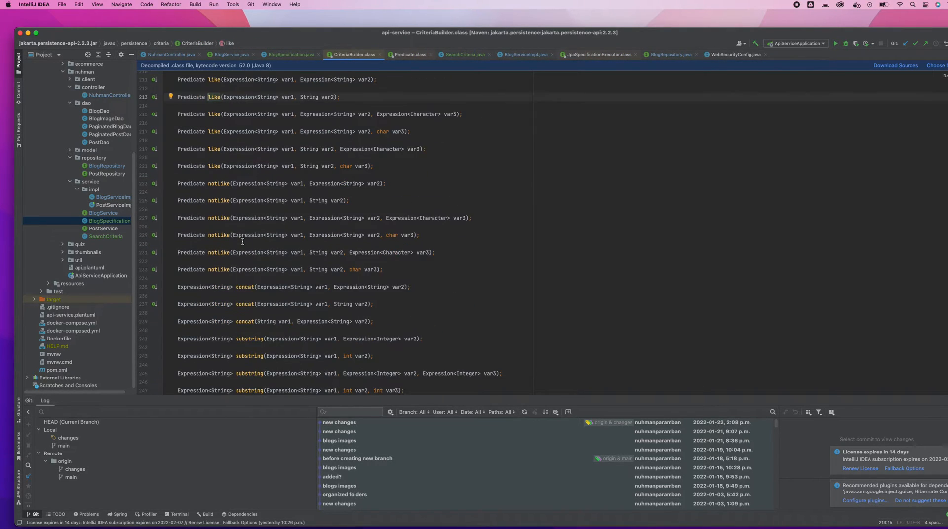
# Scroll through the decompiled CriteriaBuilder class to review its like predicate methods
pyautogui.scroll(-3)
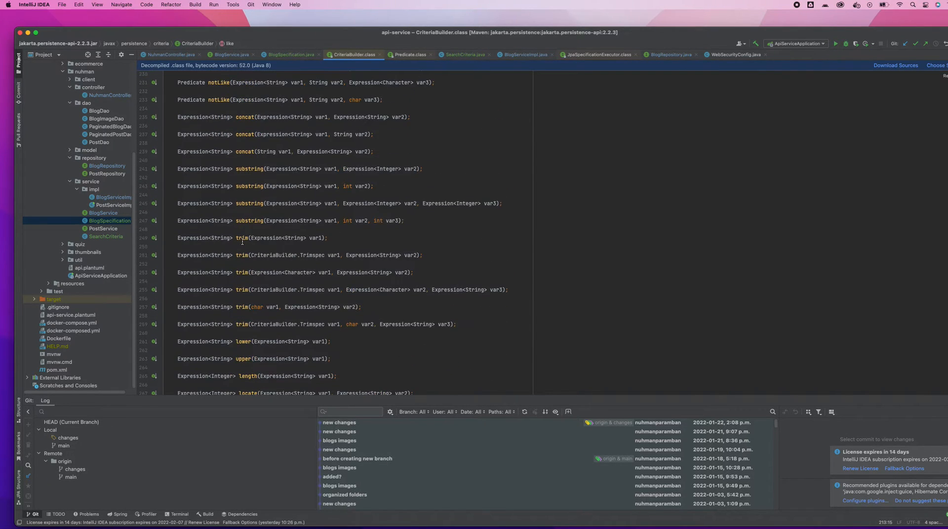
pyautogui.scroll(3)
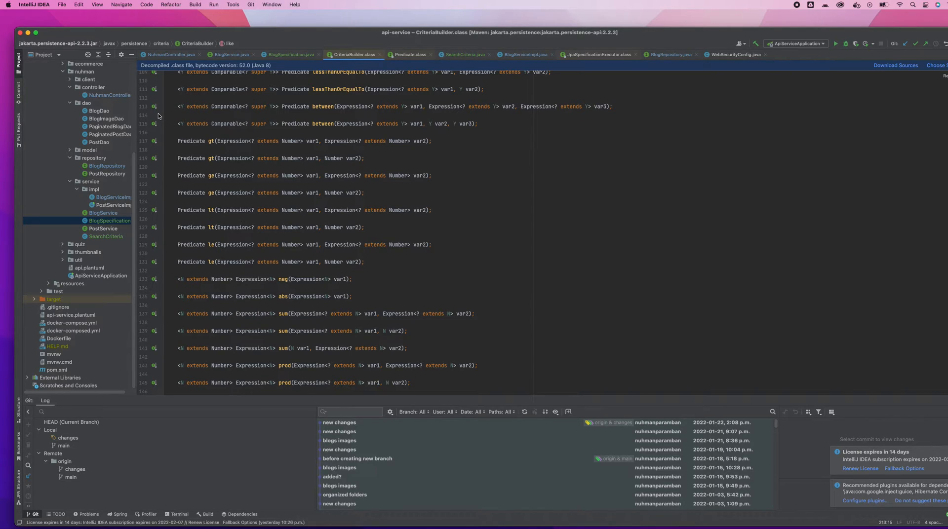
pyautogui.moveTo(49, 254)
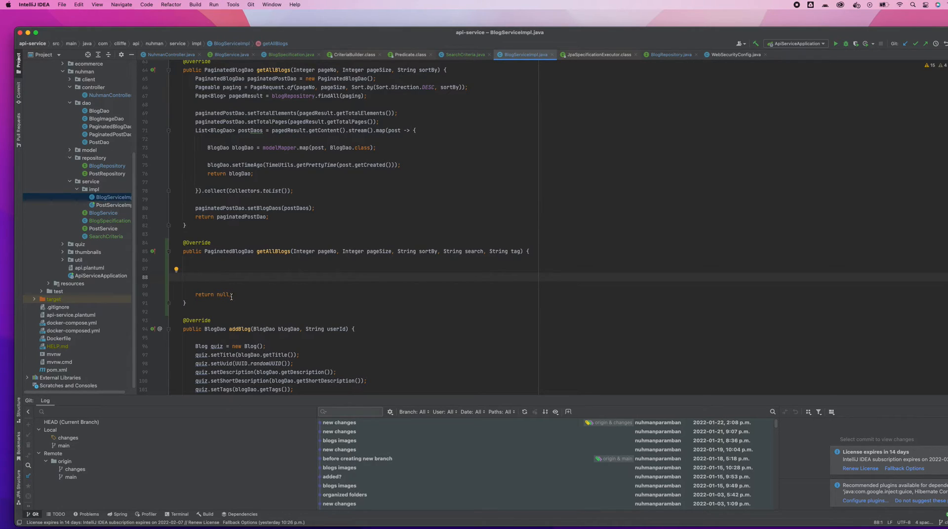
# Browse the editor menus, then jump to the BlogSpecification constructor definition
pyautogui.click(146, 4)
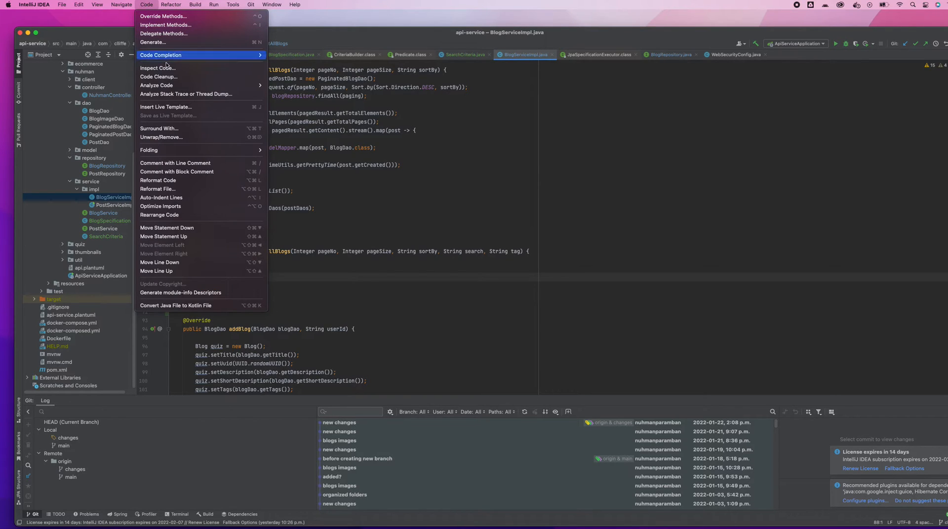
pyautogui.click(122, 4)
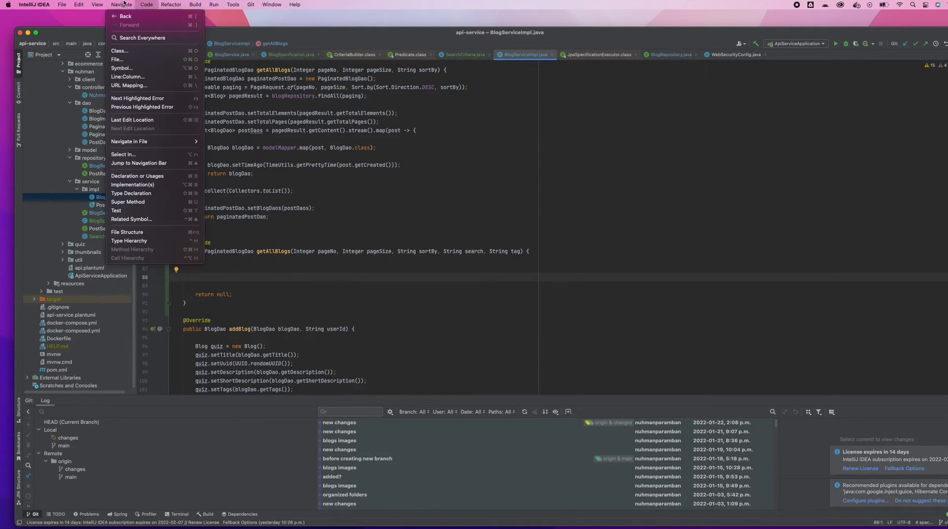
pyautogui.click(78, 4)
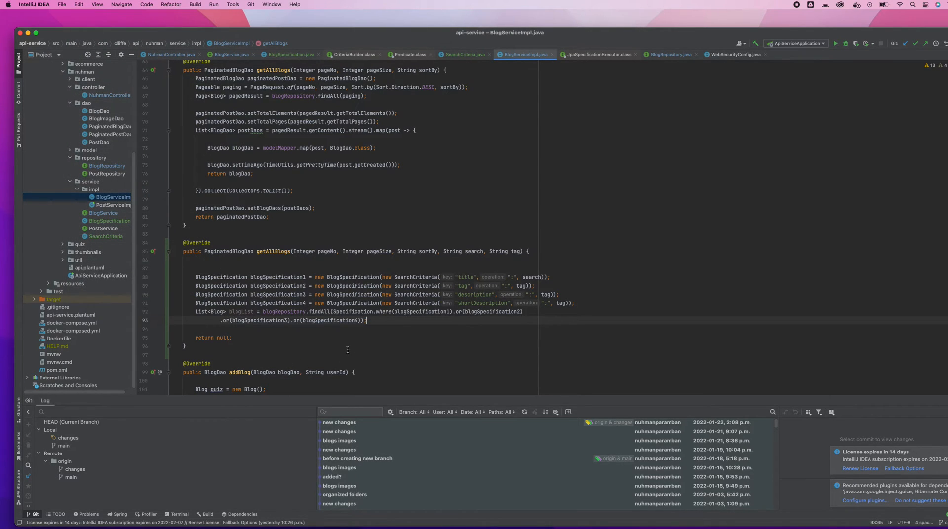
pyautogui.moveTo(264, 290)
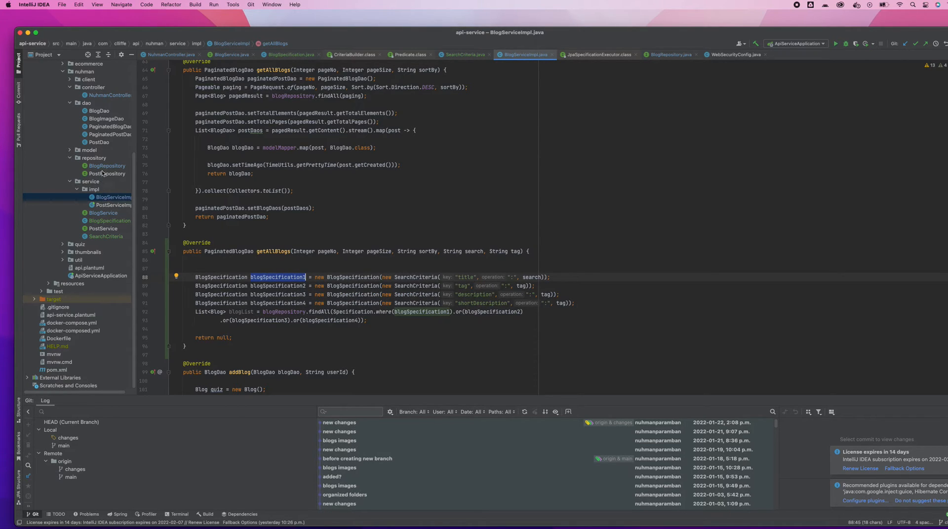
pyautogui.click(109, 221)
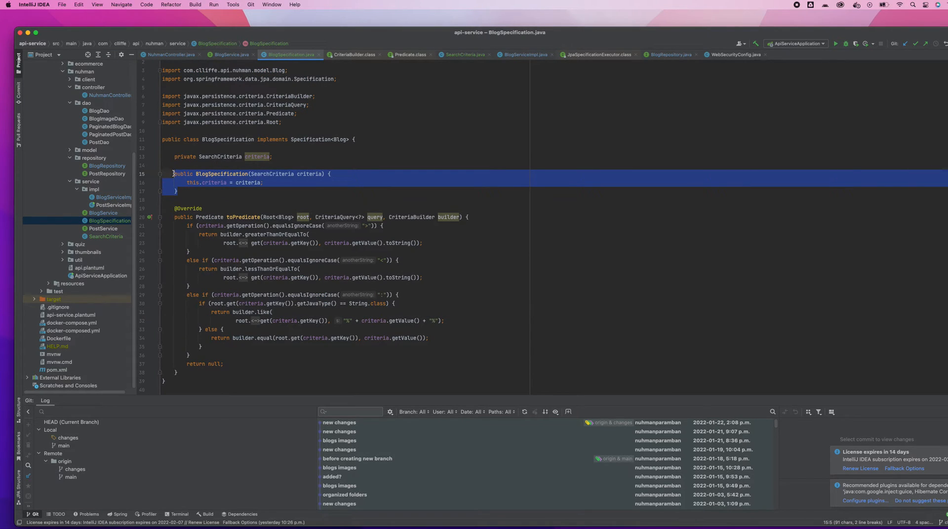
pyautogui.moveTo(235, 188)
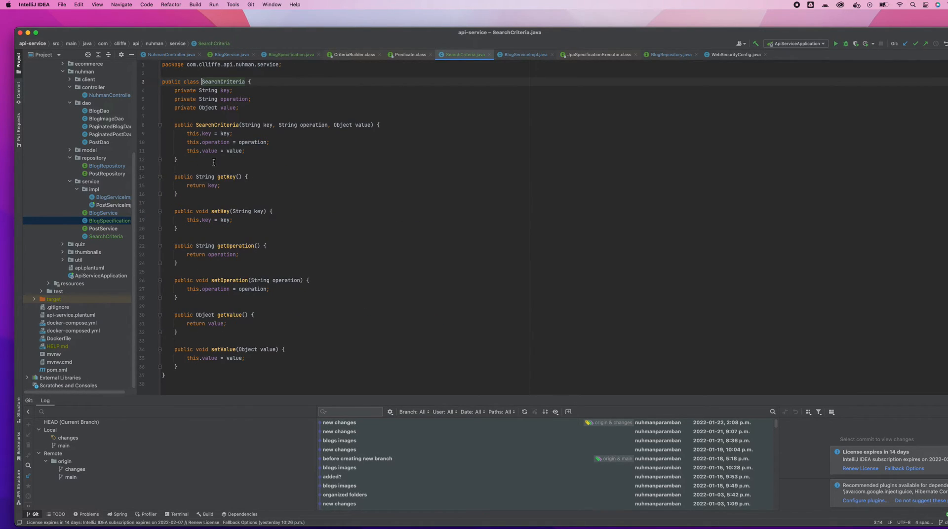
pyautogui.moveTo(190, 133); pyautogui.dragTo(245, 158)
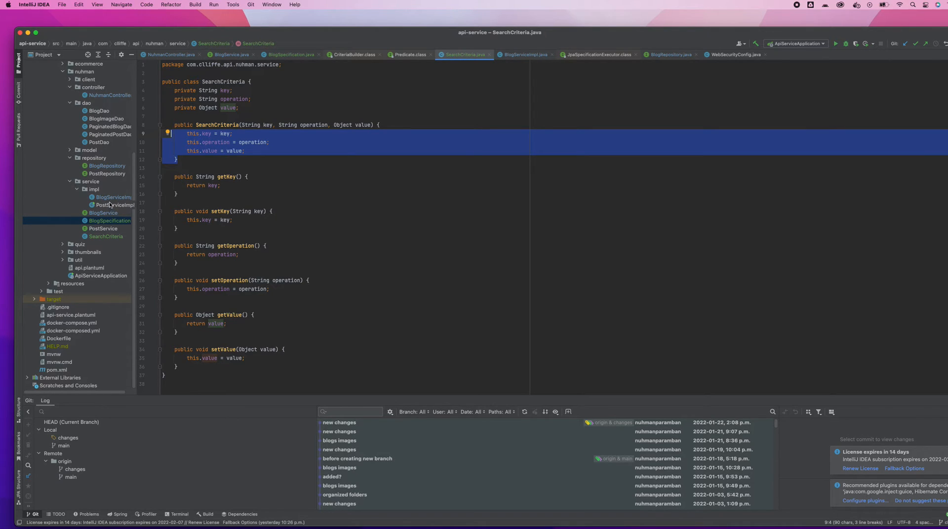
pyautogui.click(115, 197)
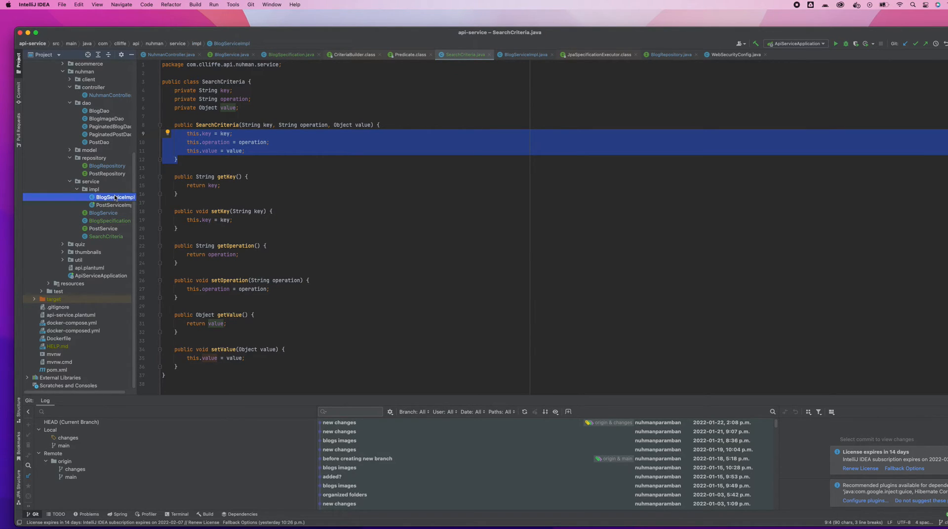
# Bring BlogServiceImpl back into view and inspect getAllBlogs(search, tag) with its blogRepository field
pyautogui.click(523, 54)
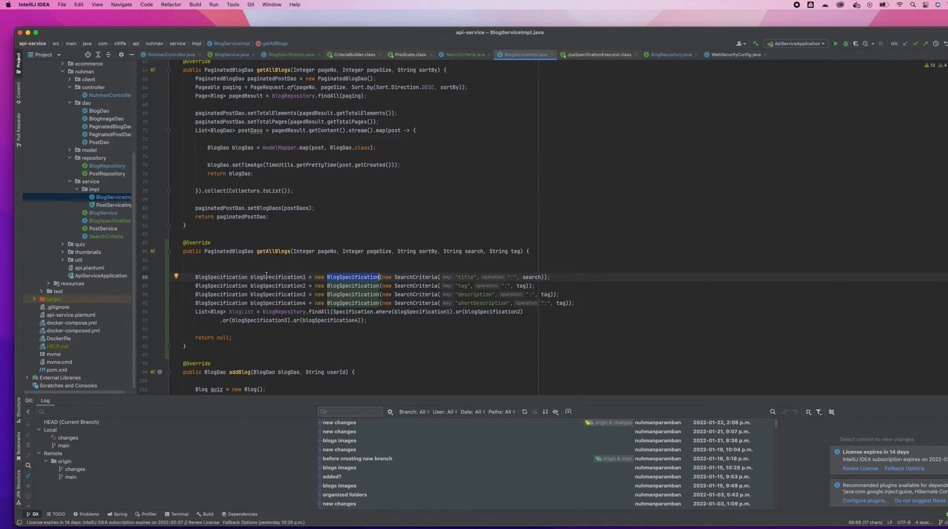
pyautogui.moveTo(427, 278)
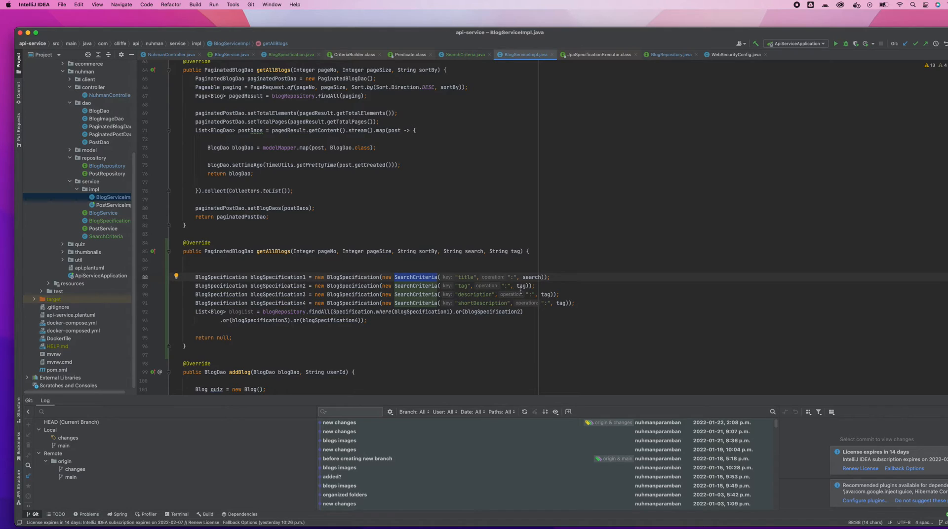
pyautogui.moveTo(505, 305)
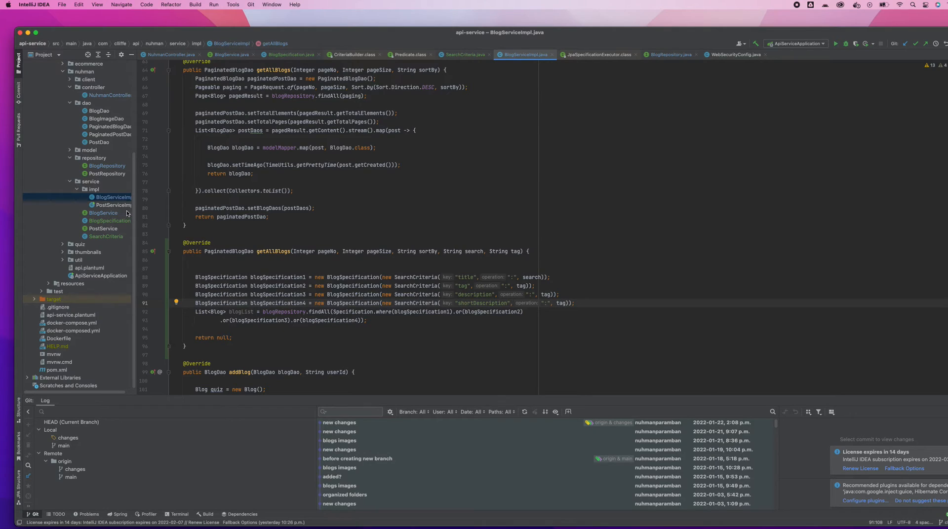
pyautogui.moveTo(113, 221)
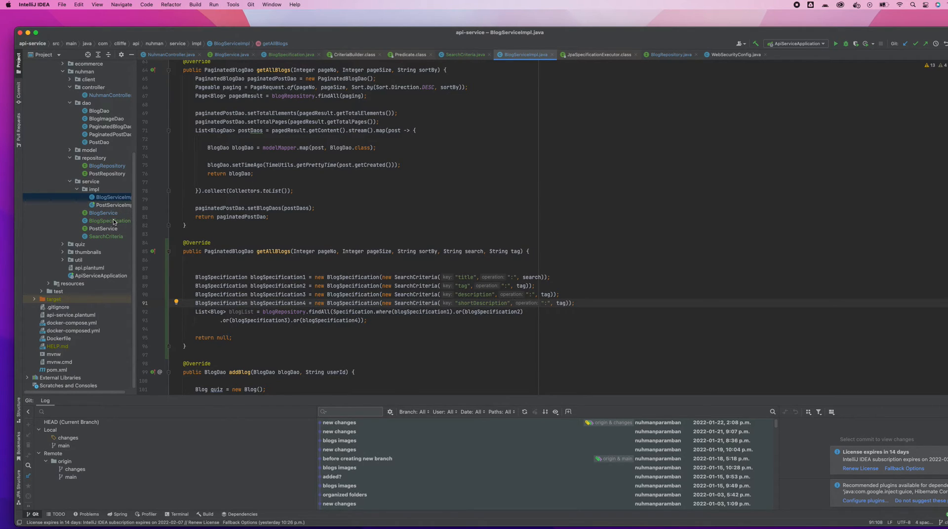
pyautogui.doubleClick(108, 220)
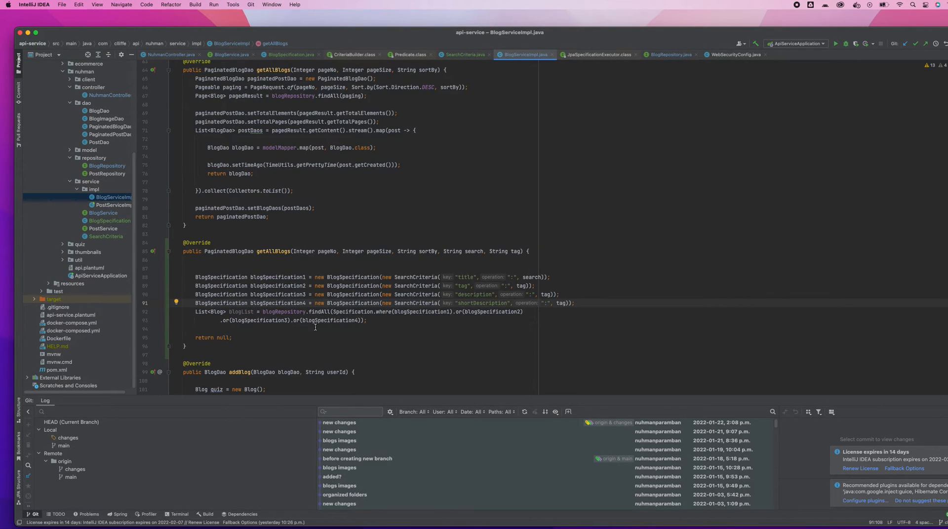
pyautogui.moveTo(278, 319)
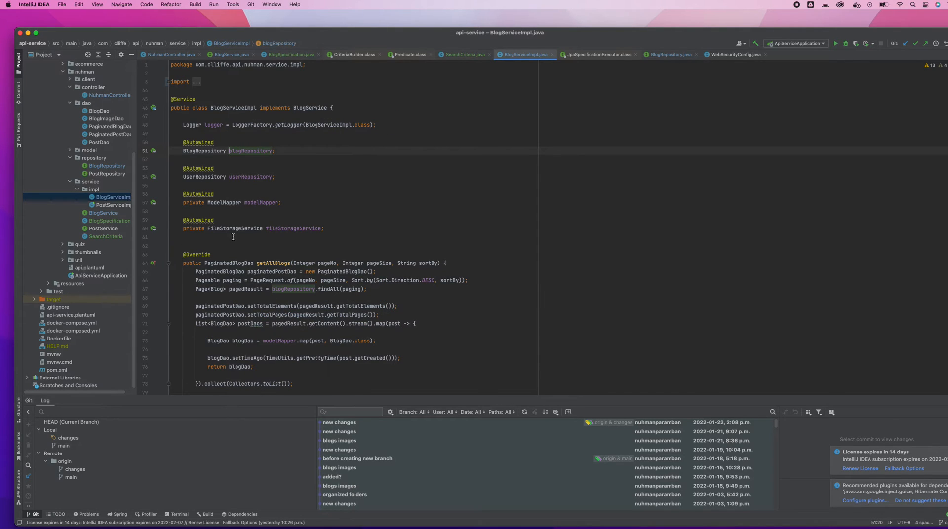
pyautogui.click(670, 55)
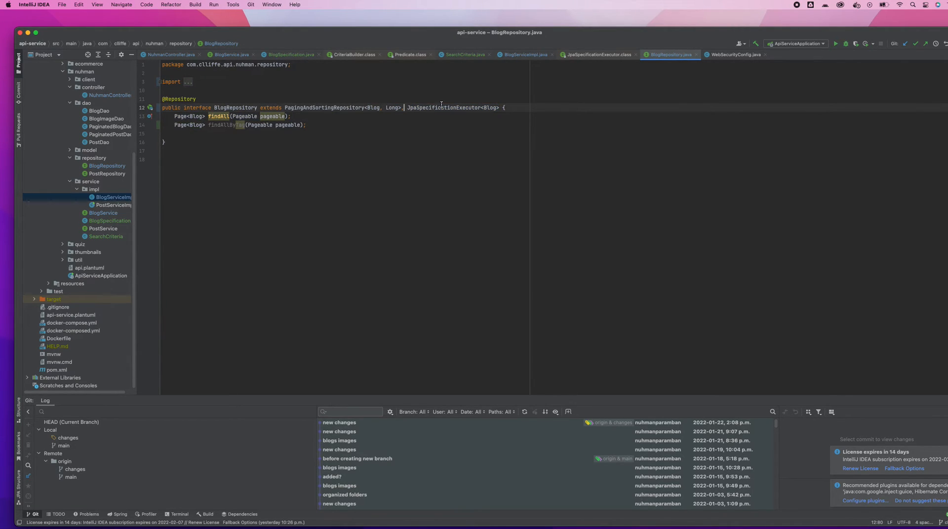
pyautogui.doubleClick(443, 108)
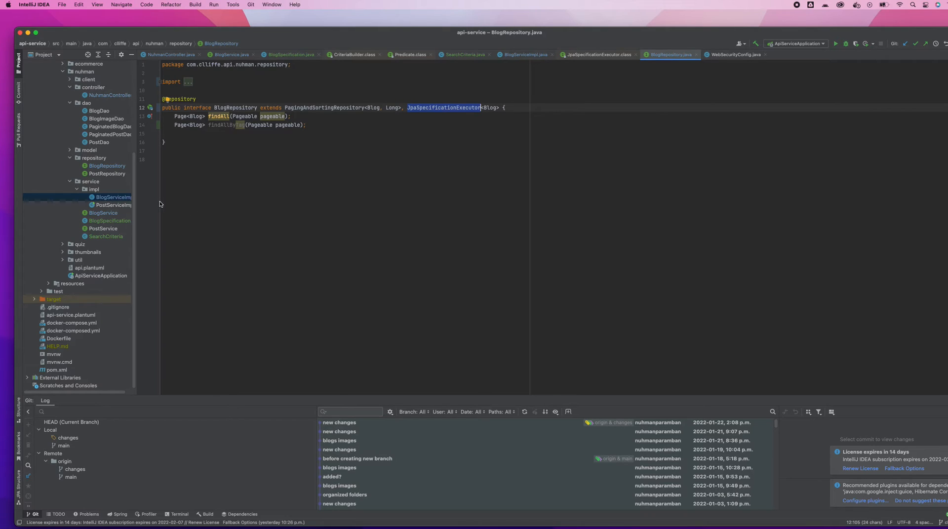
pyautogui.click(523, 54)
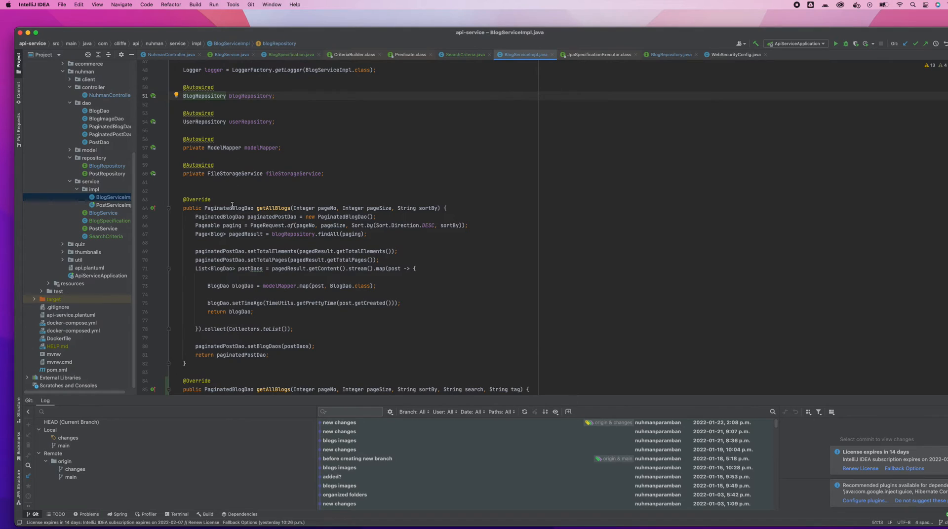
# Select the findAll call in getAllBlogs and browse the editing commands to paste the PaginatedBlogDao and PageRequest lines
pyautogui.scroll(-3)
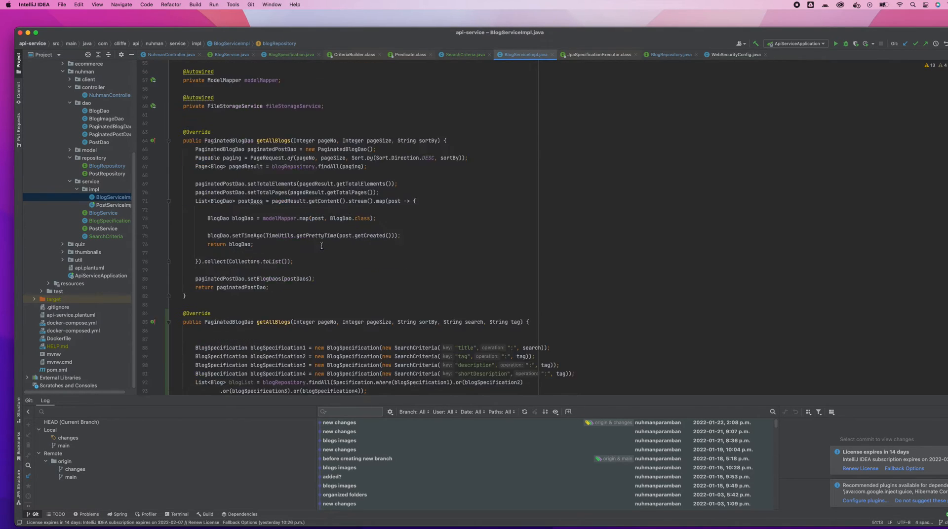
pyautogui.scroll(-3)
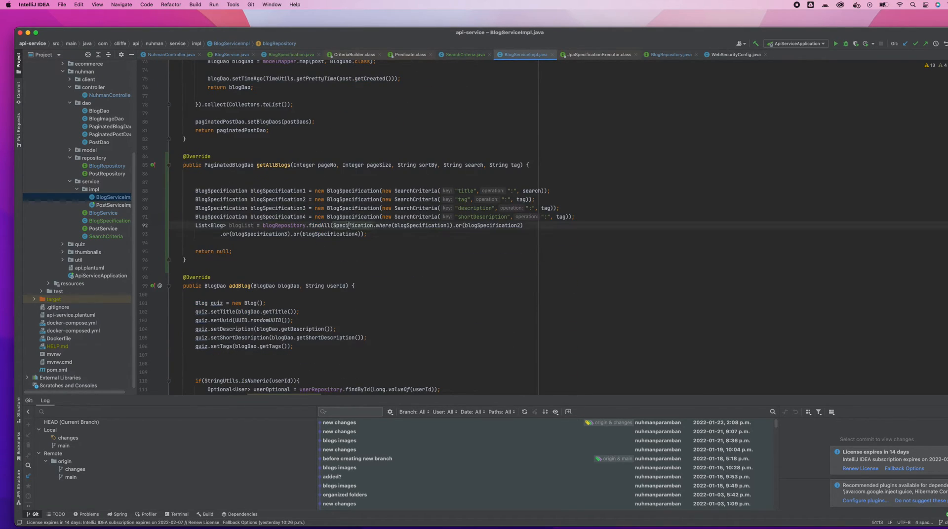
pyautogui.doubleClick(317, 226)
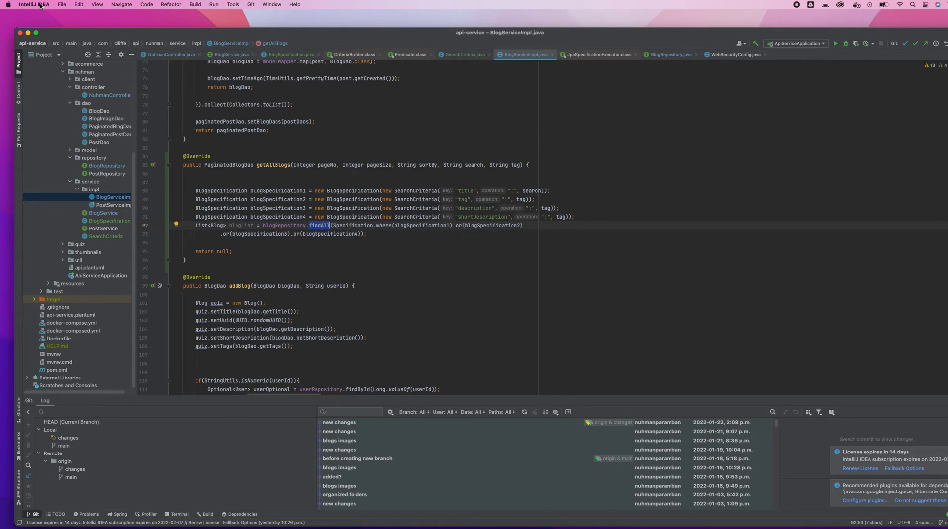
pyautogui.click(78, 4)
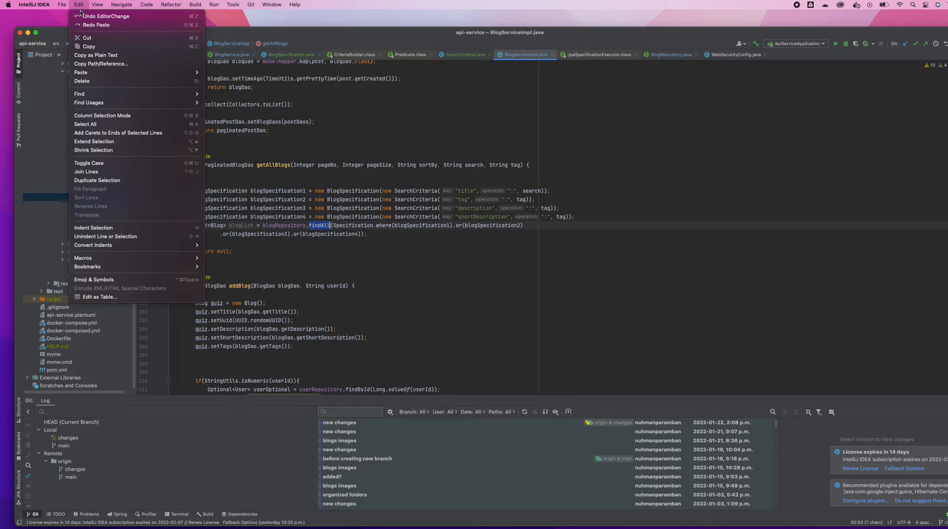
pyautogui.click(96, 4)
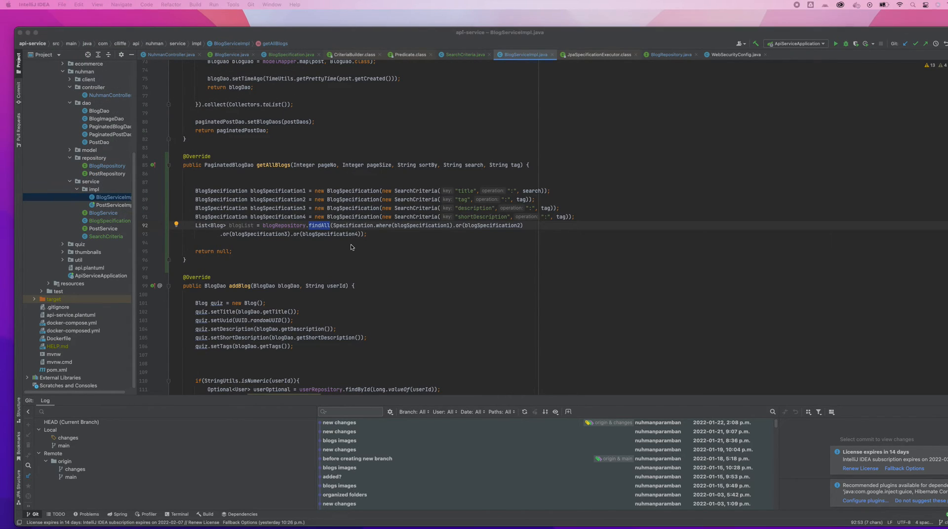
pyautogui.moveTo(521, 172)
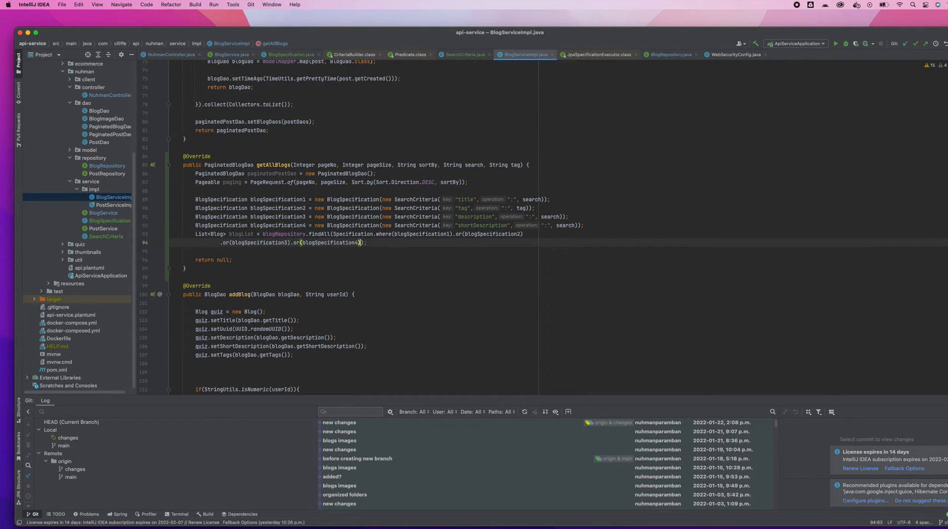
# Pass paging as the last findAll argument and keep the result as Page<Blog> blogPage
pyautogui.write(', paging')
pyautogui.click(360, 233)
pyautogui.write('Page')
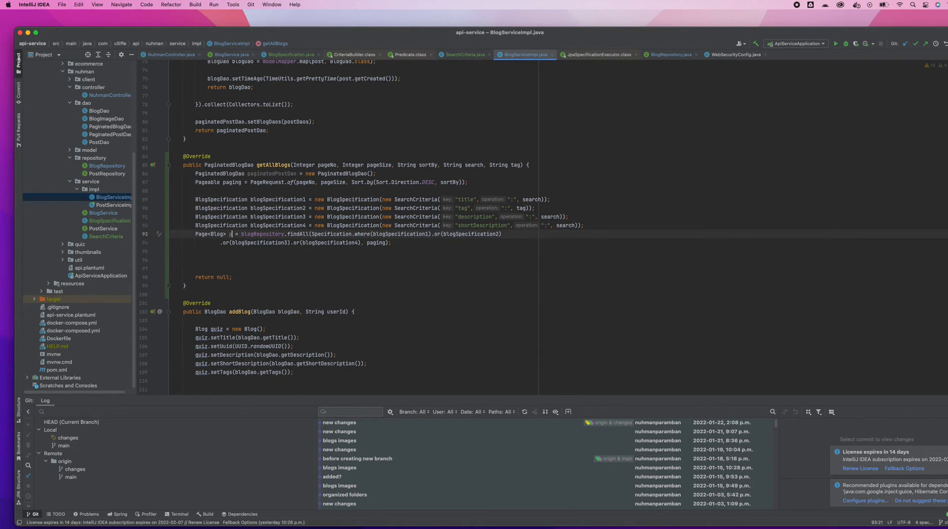
pyautogui.write('blogPage')
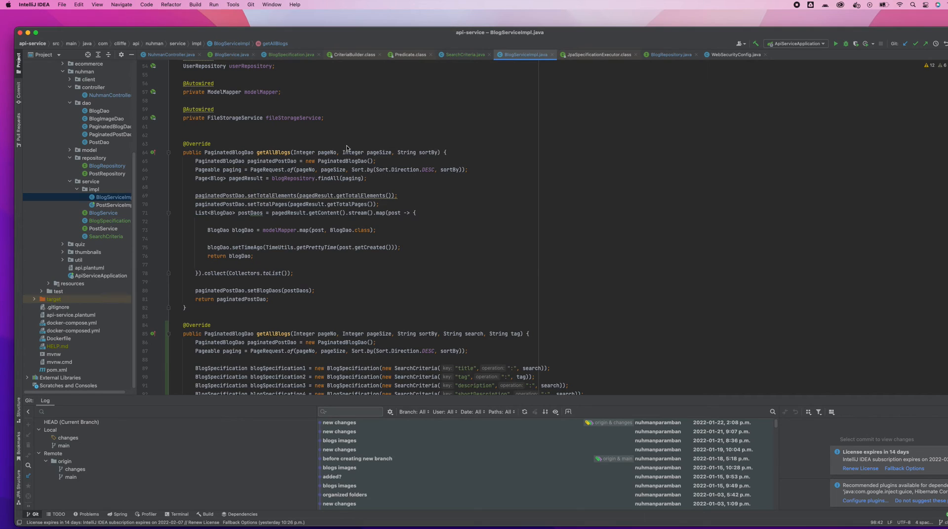
pyautogui.moveTo(329, 158)
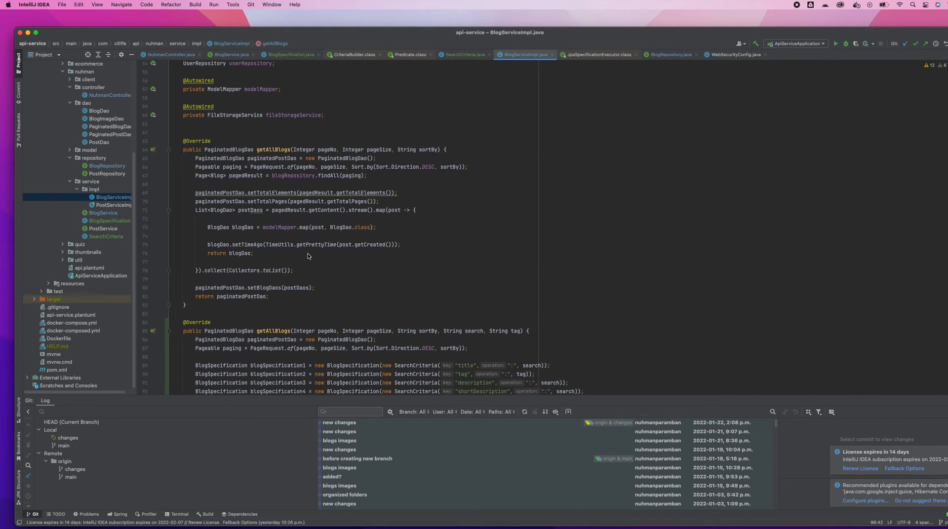
# Paste the totals and stream-map block after findAll, replace pagedResult with blogPage and return paginatedPostDao
pyautogui.scroll(-3)
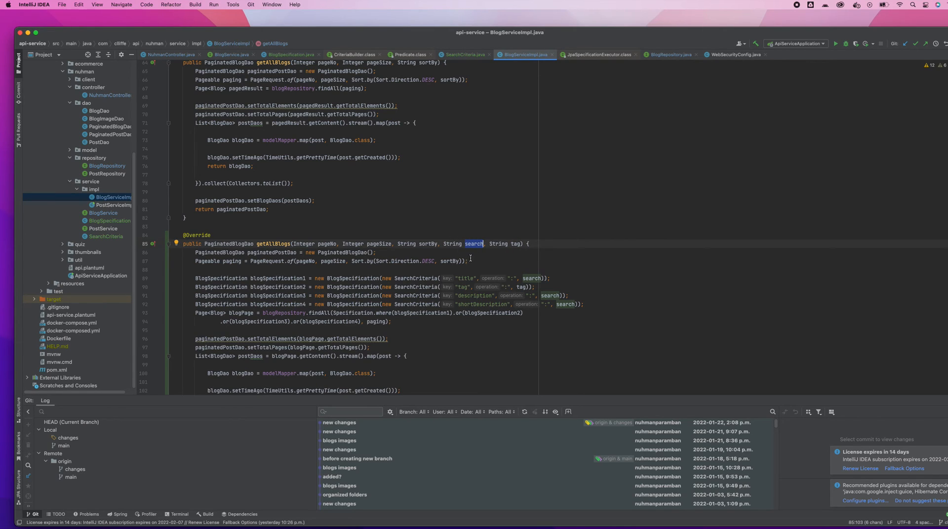
pyautogui.moveTo(485, 248)
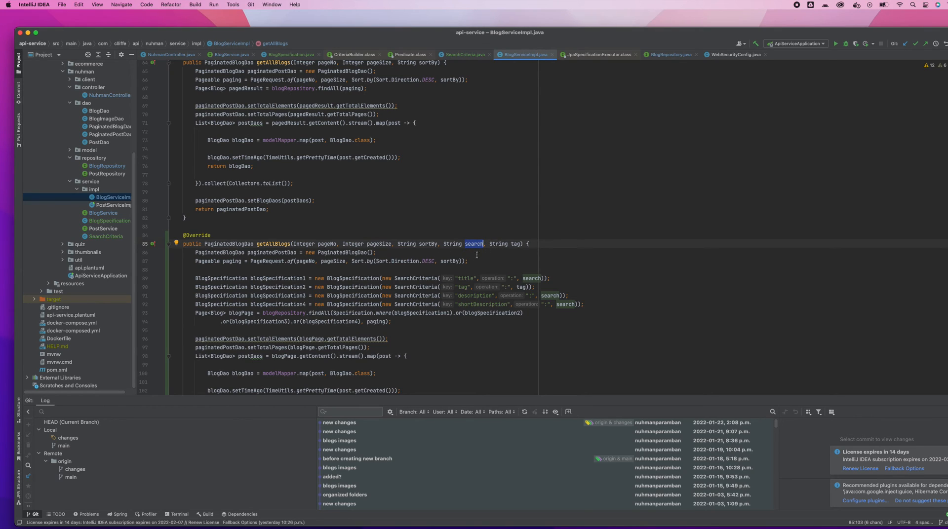
pyautogui.scroll(-3)
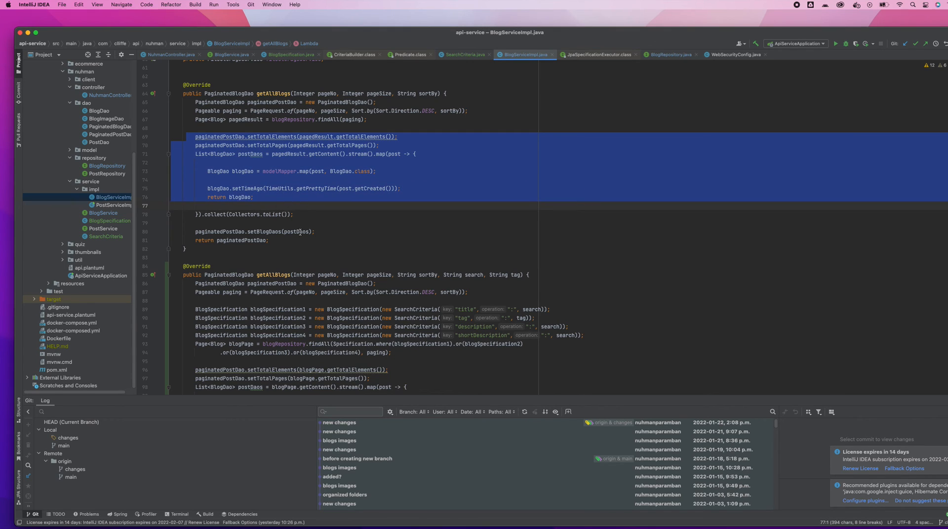
pyautogui.click(312, 232)
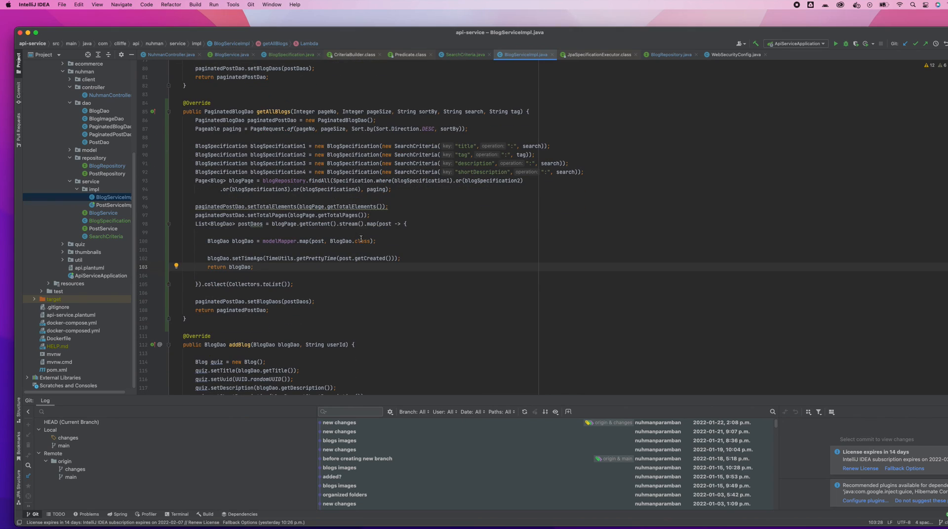
pyautogui.scroll(-3)
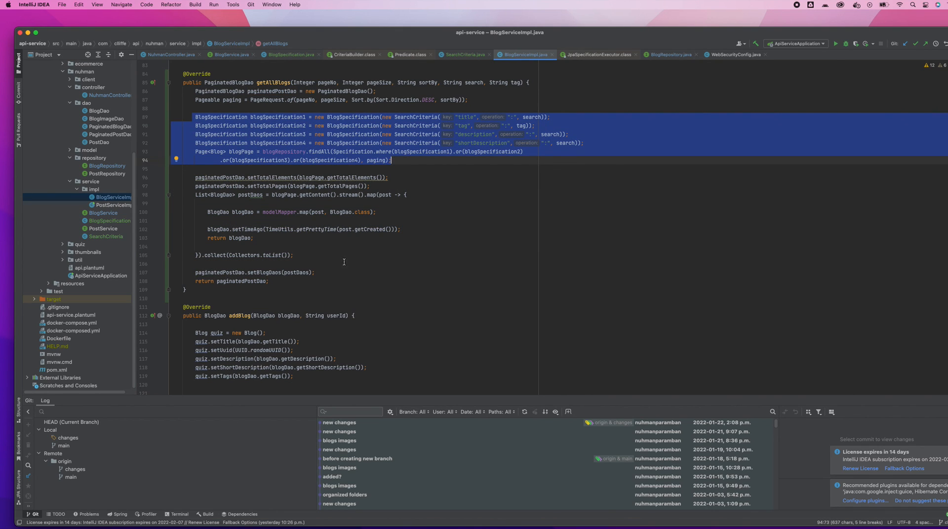
pyautogui.moveTo(262, 225)
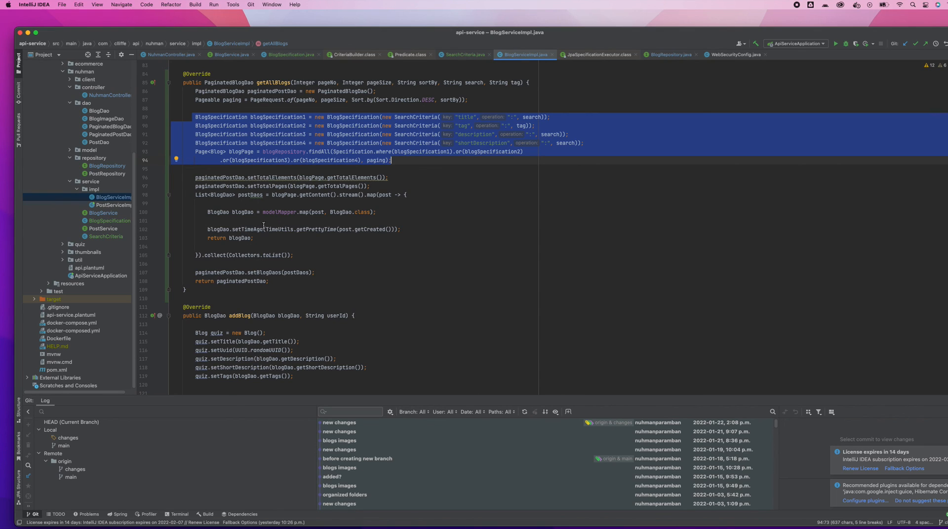
pyautogui.moveTo(242, 245)
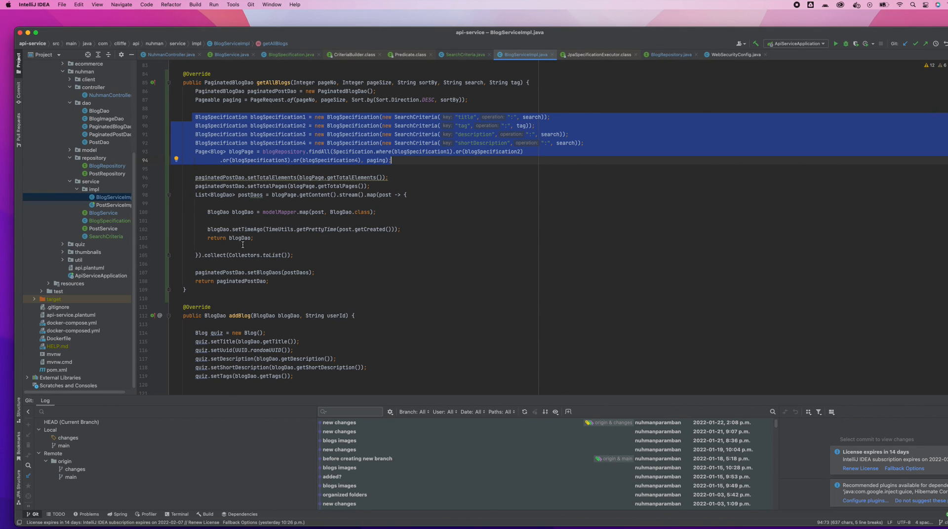